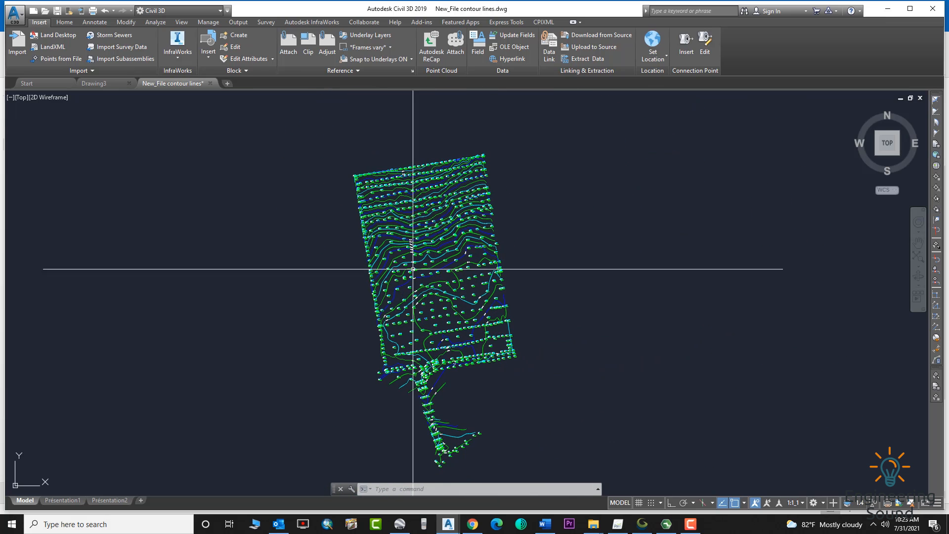
pyautogui.moveTo(249, 228)
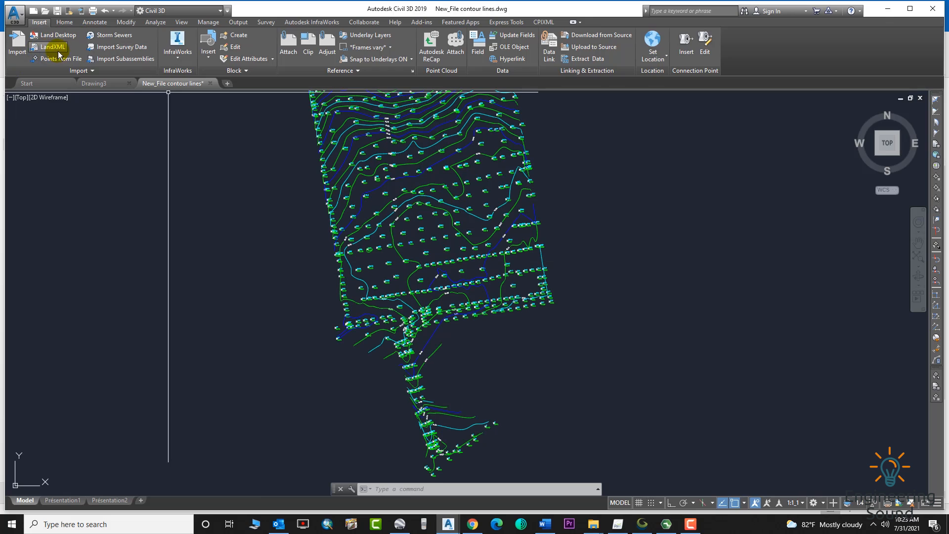
# Show the Home ribbon tools for ground data and design
pyautogui.click(64, 22)
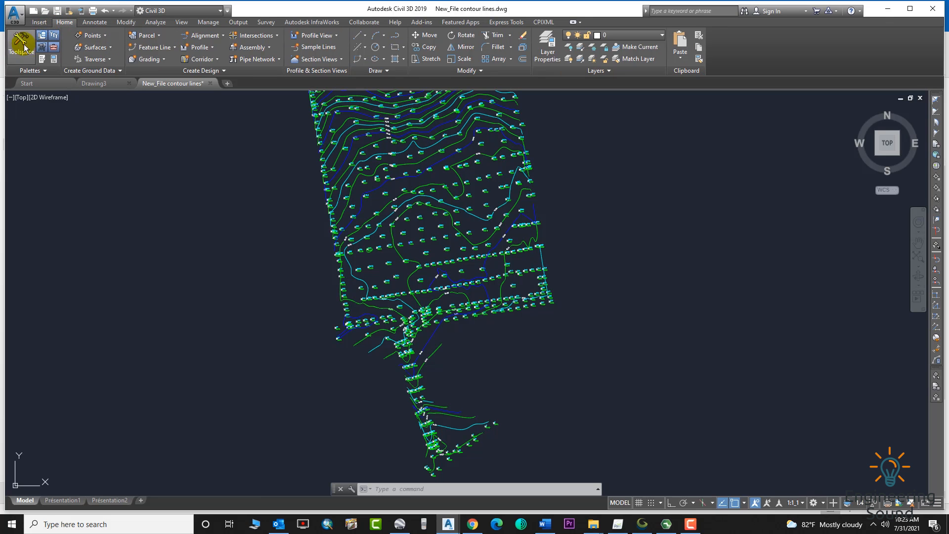
pyautogui.moveTo(22, 44)
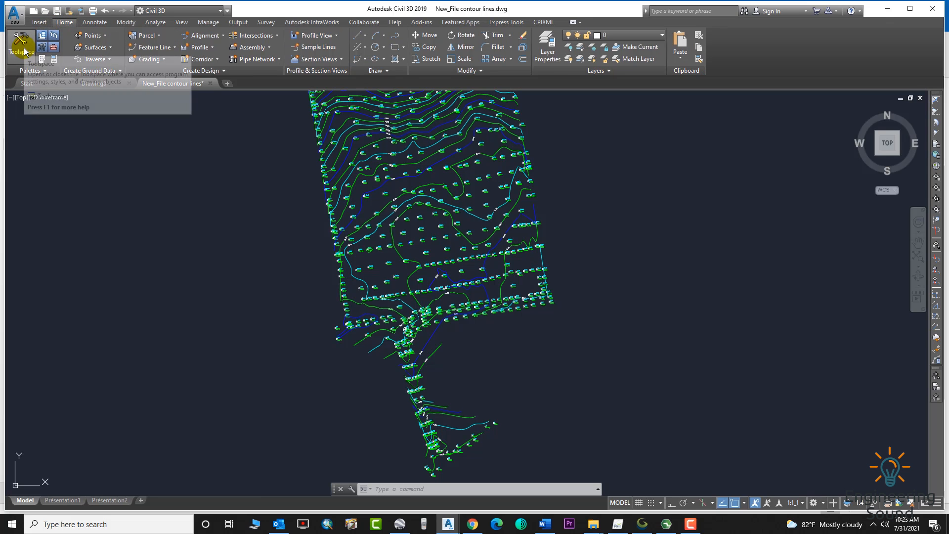
pyautogui.moveTo(20, 44)
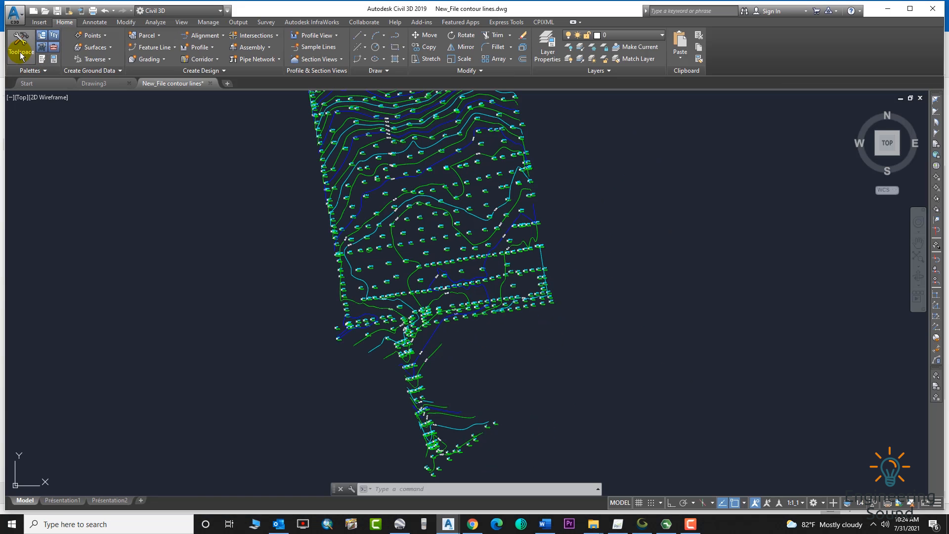
# Create a new TIN surface named OGL from the Prospector Surfaces collection
pyautogui.click(20, 45)
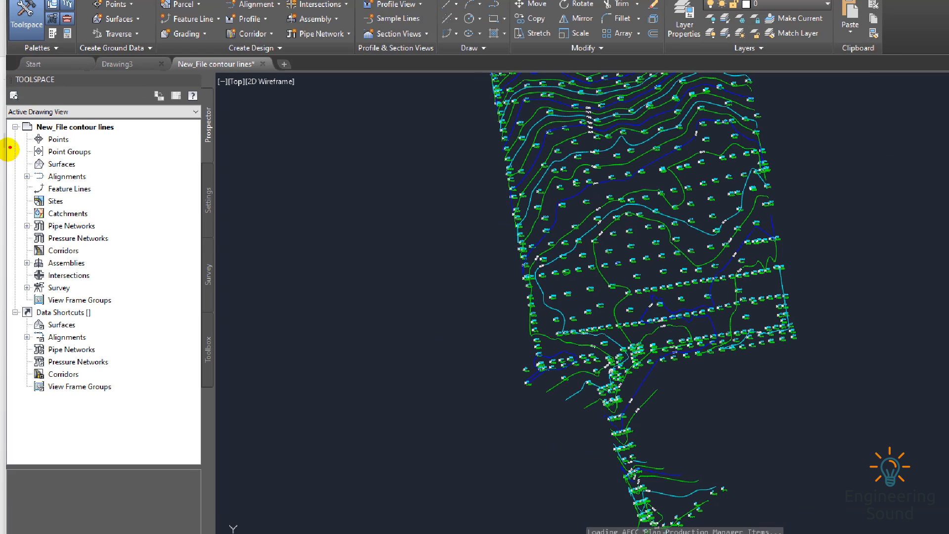
pyautogui.click(62, 163)
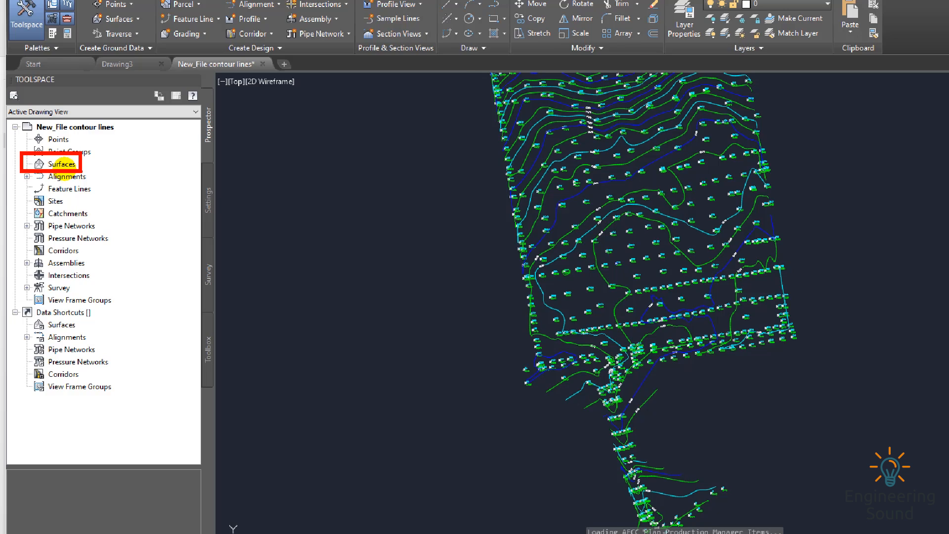
pyautogui.rightClick(57, 163)
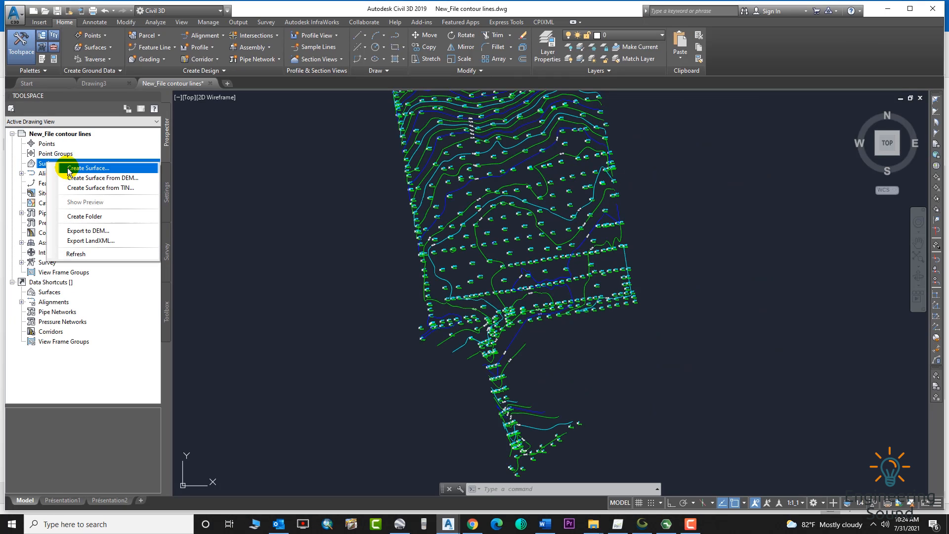
pyautogui.click(88, 168)
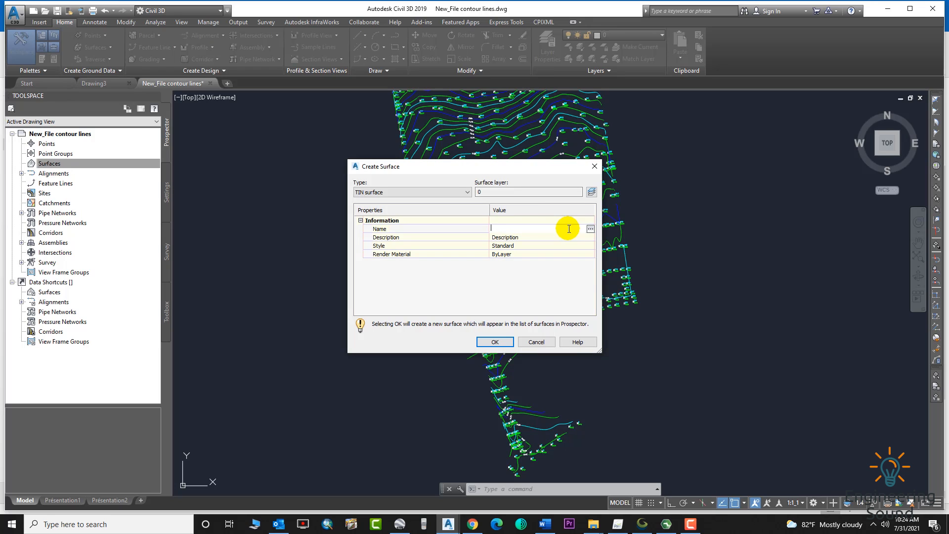
pyautogui.write('OGL')
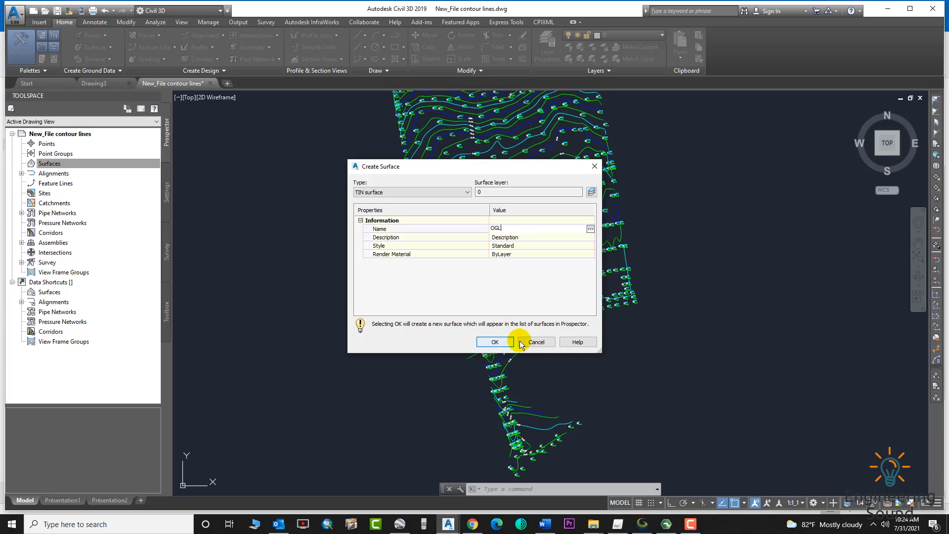
pyautogui.click(494, 342)
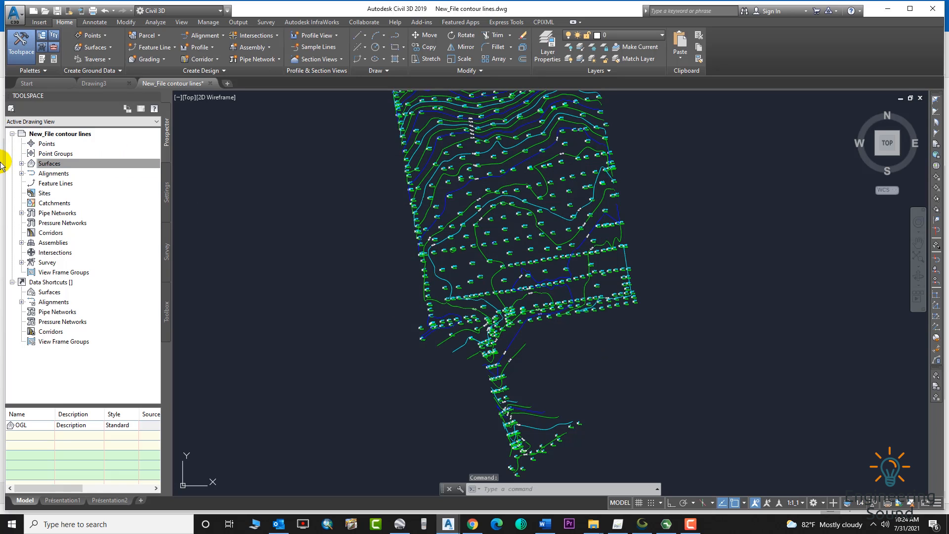
# Expand Surfaces > OGL > Definition in Prospector and select the Contours item
pyautogui.click(20, 163)
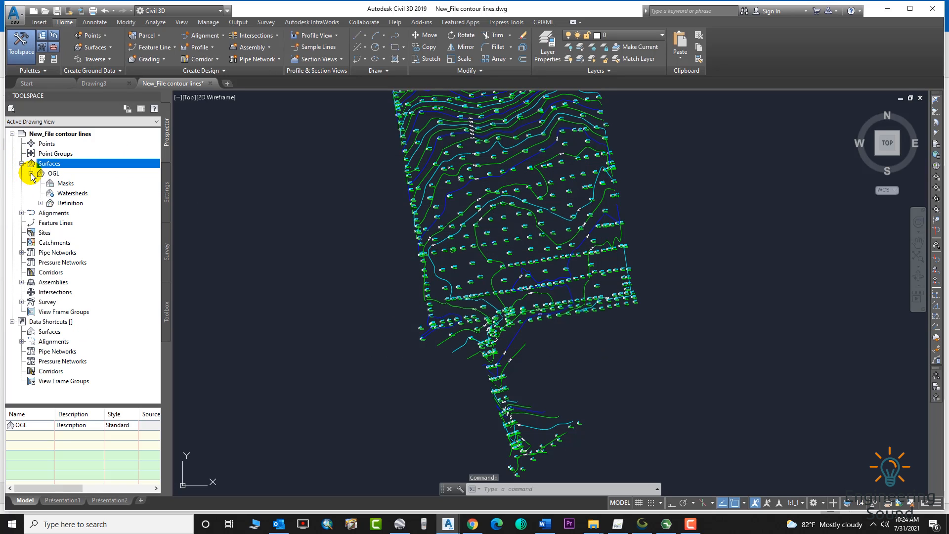
pyautogui.click(40, 204)
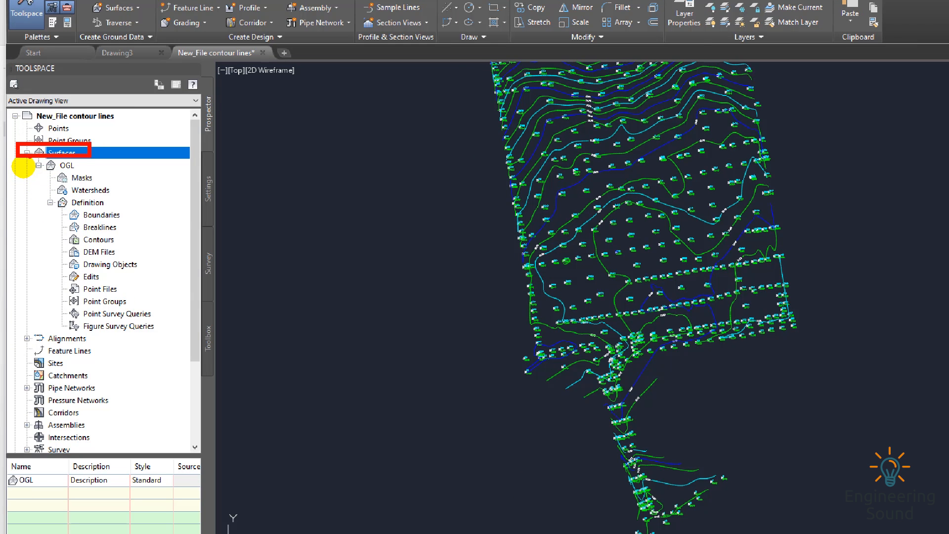
pyautogui.click(66, 165)
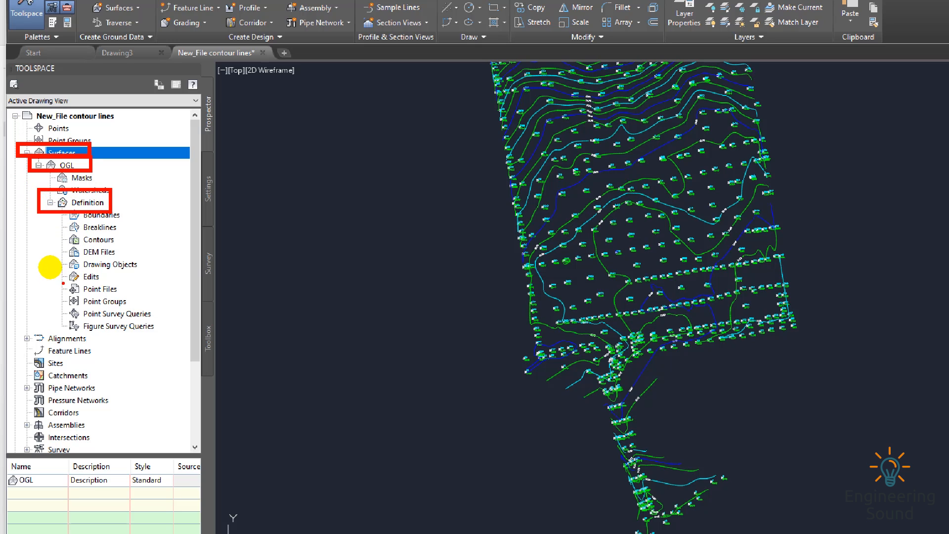
pyautogui.moveTo(88, 323)
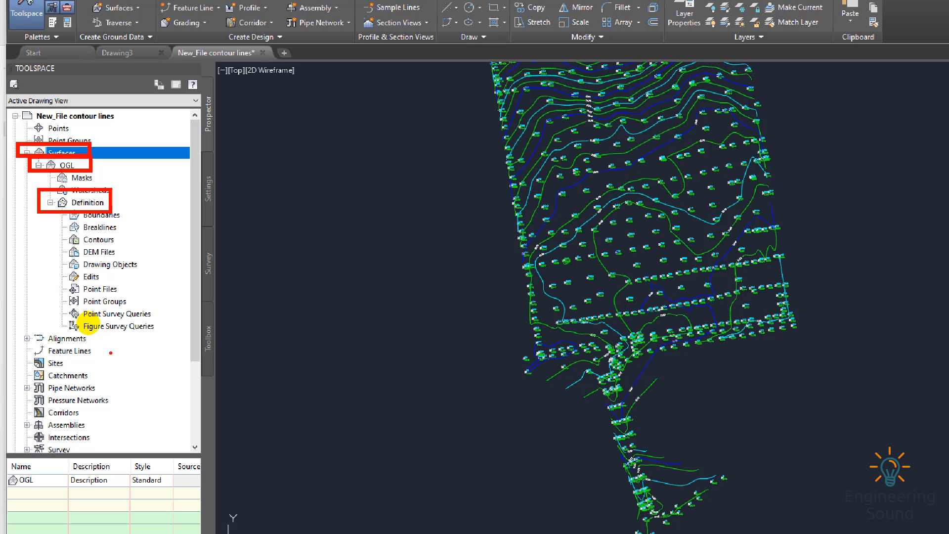
pyautogui.click(102, 239)
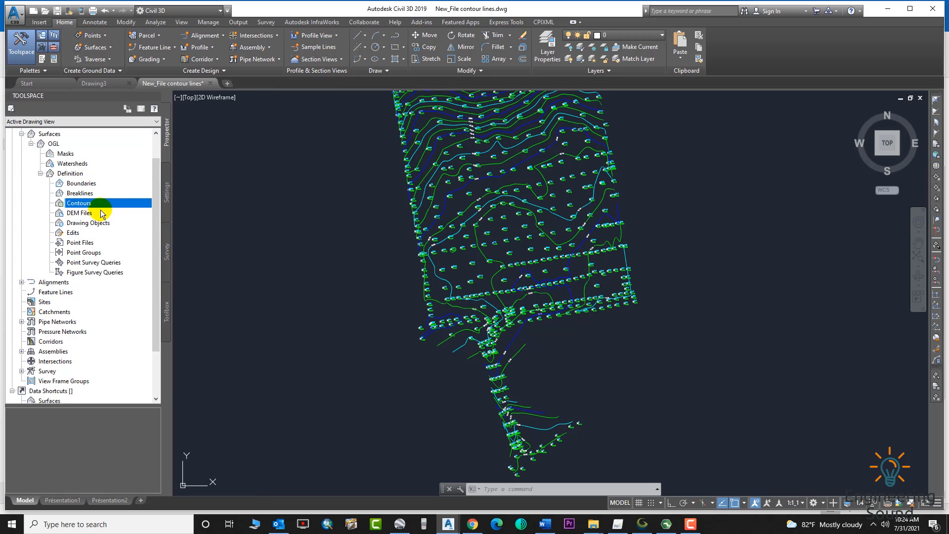
# Add contour data described as NEW to the OGL surface definition
pyautogui.rightClick(79, 202)
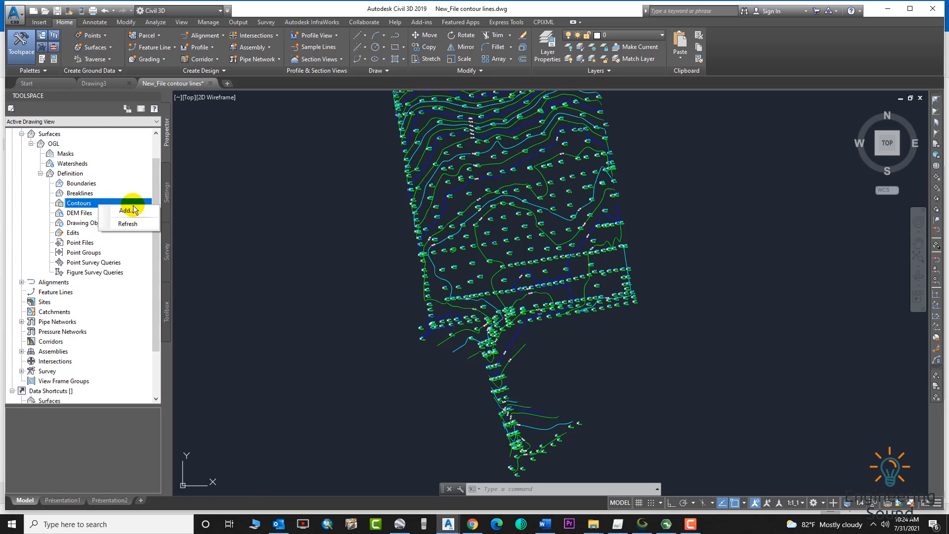
pyautogui.click(126, 210)
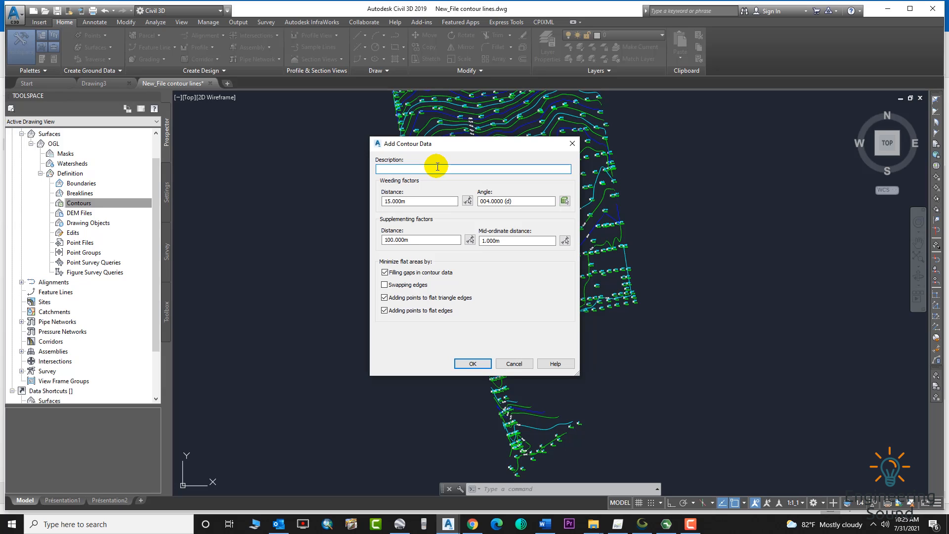
pyautogui.write('NEW')
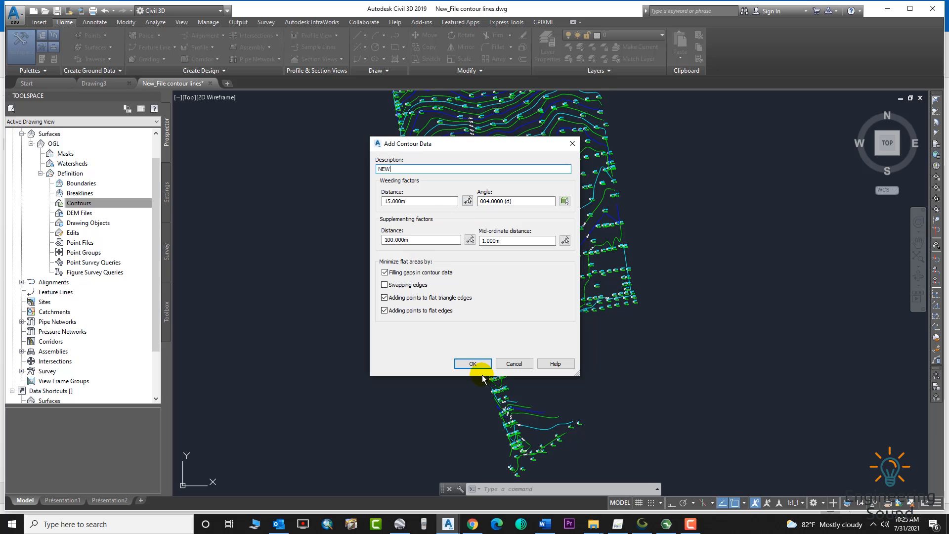
pyautogui.click(473, 364)
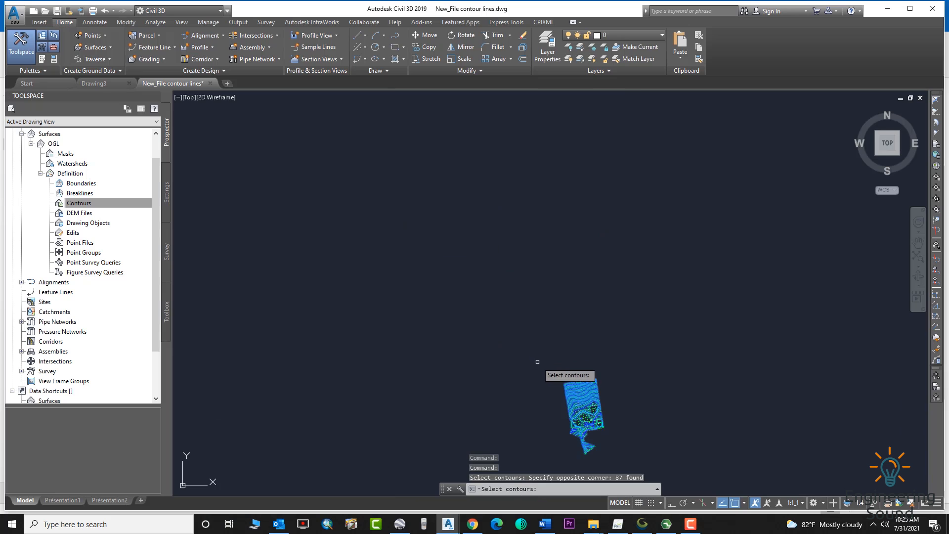
pyautogui.moveTo(567, 450)
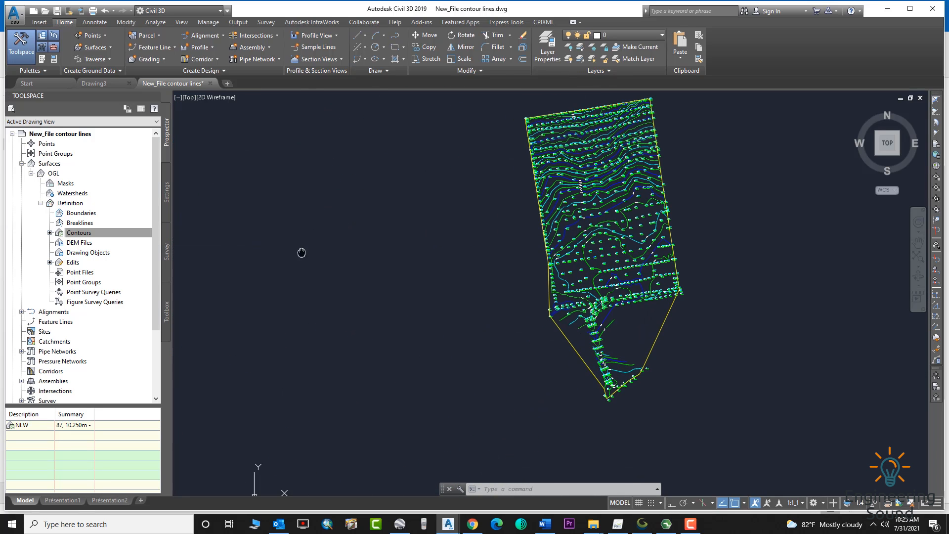
# Show the Toolbox's Miscellaneous Utilities > Surfaces tools, including Quick Cross Section
pyautogui.click(79, 232)
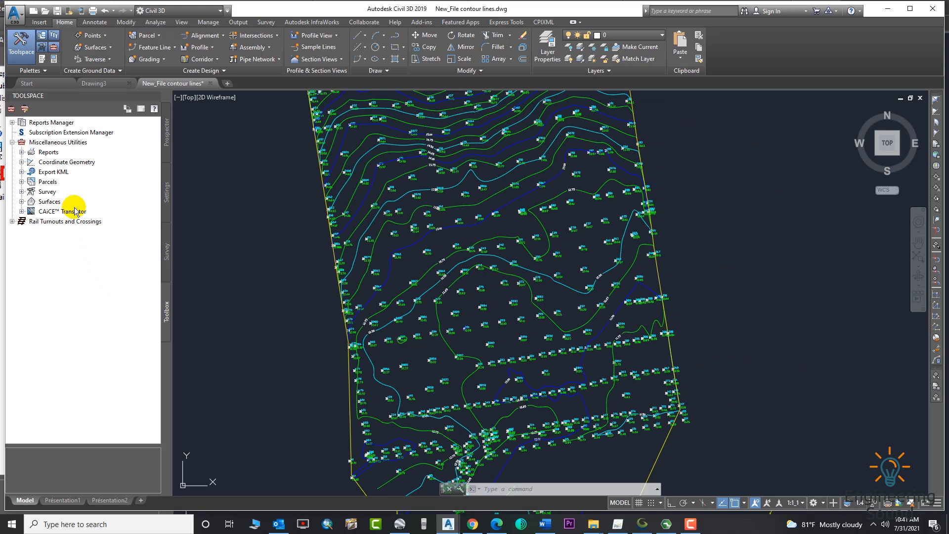
pyautogui.moveTo(53, 185)
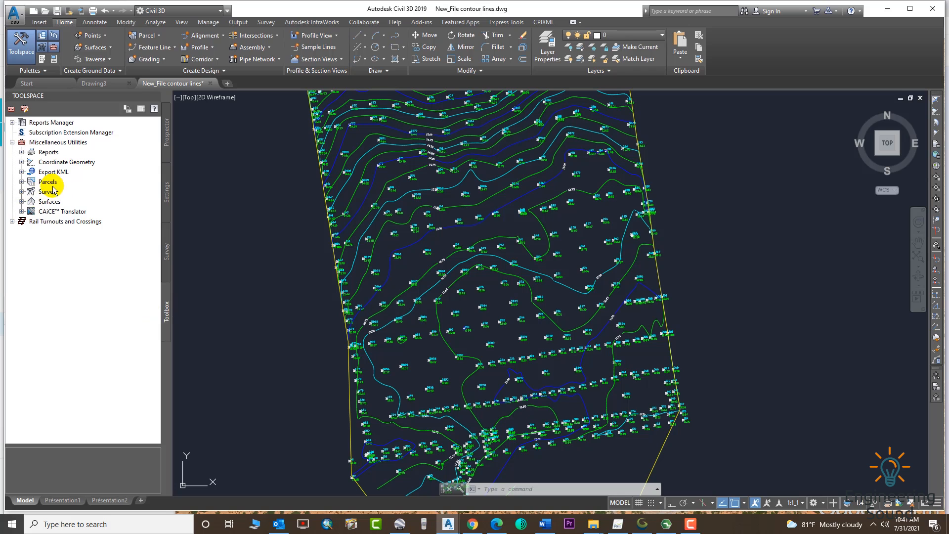
pyautogui.click(21, 202)
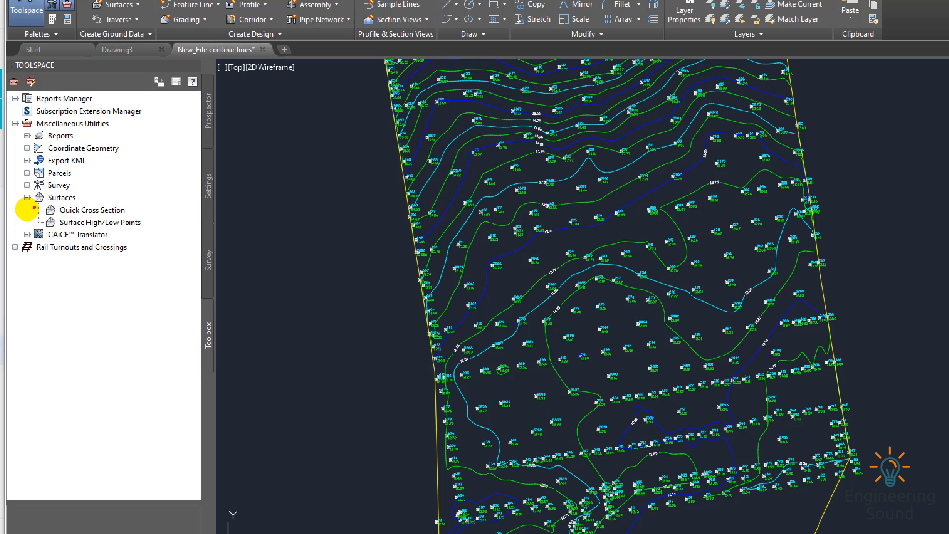
pyautogui.click(91, 210)
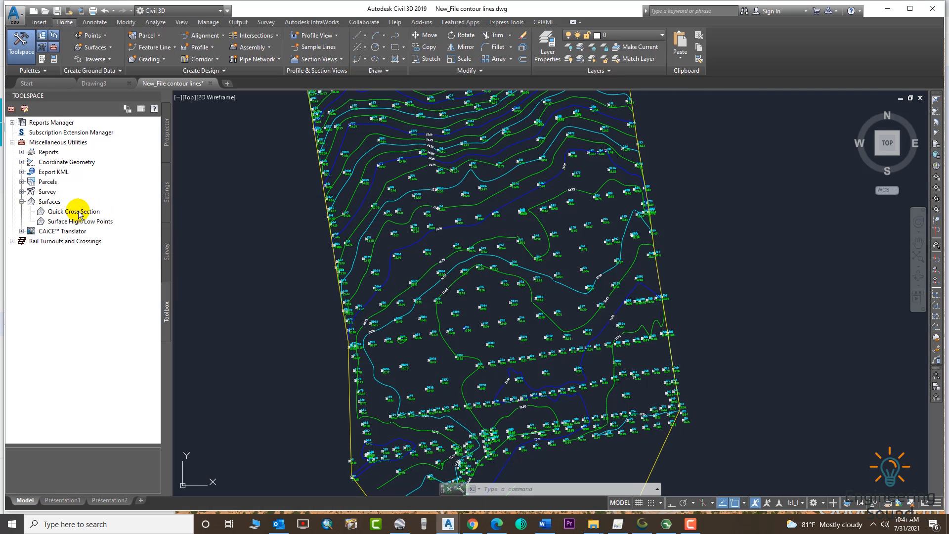
# Launch the Quick Cross Section utility on the surface
pyautogui.click(73, 211)
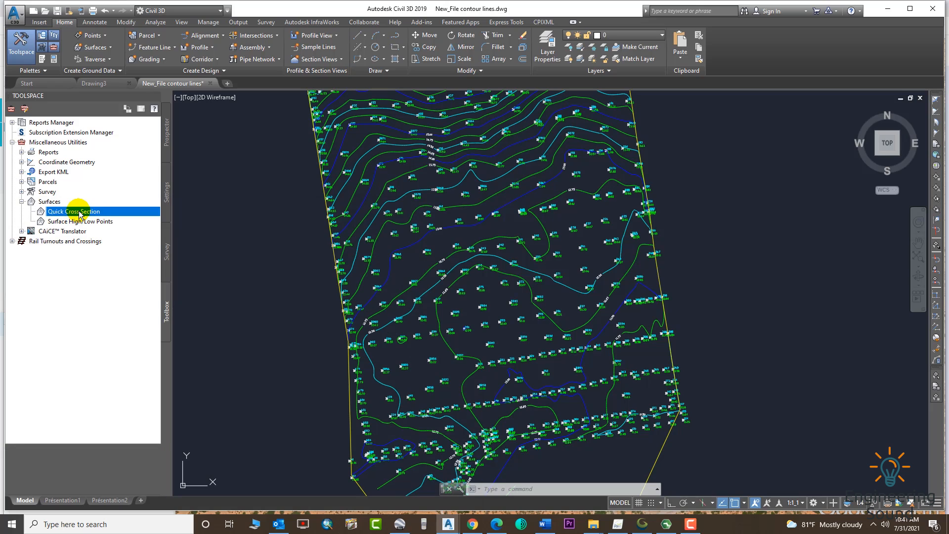
pyautogui.rightClick(74, 212)
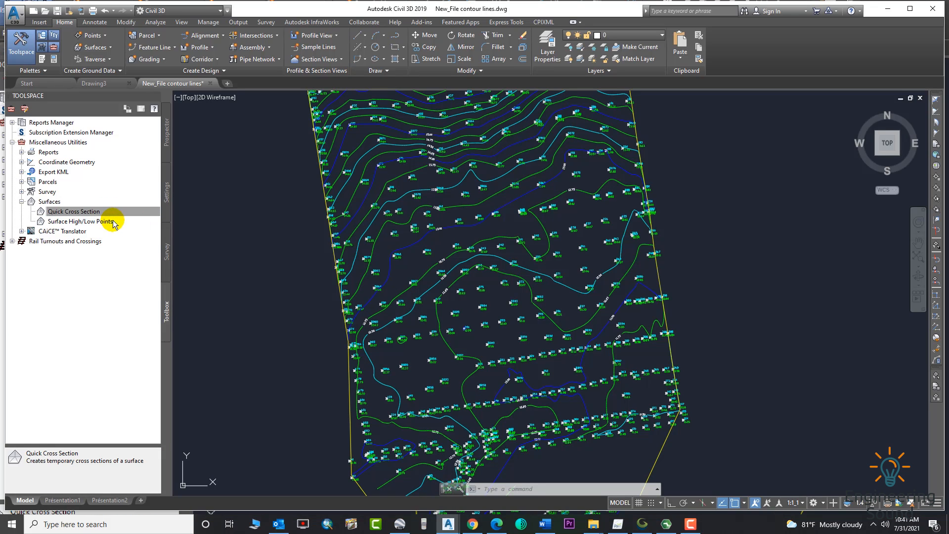
pyautogui.doubleClick(74, 211)
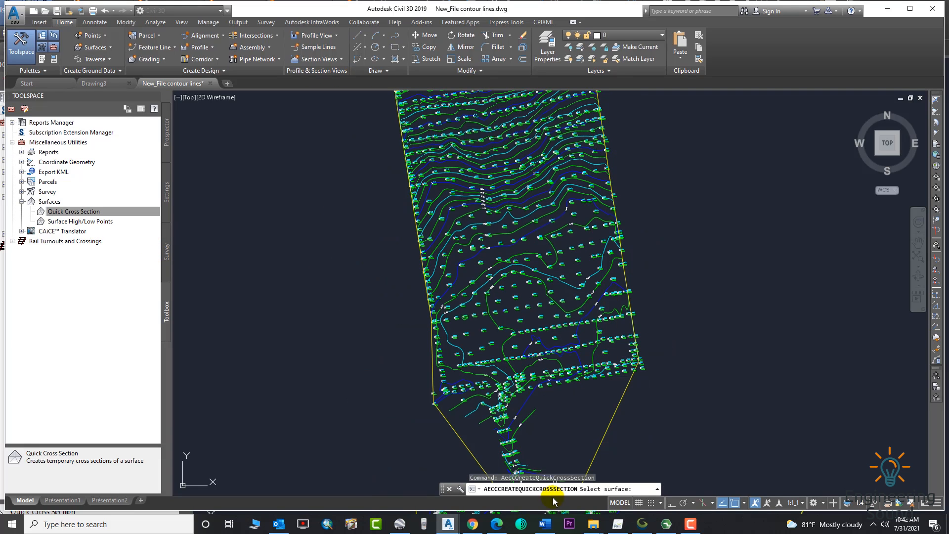
pyautogui.moveTo(613, 502)
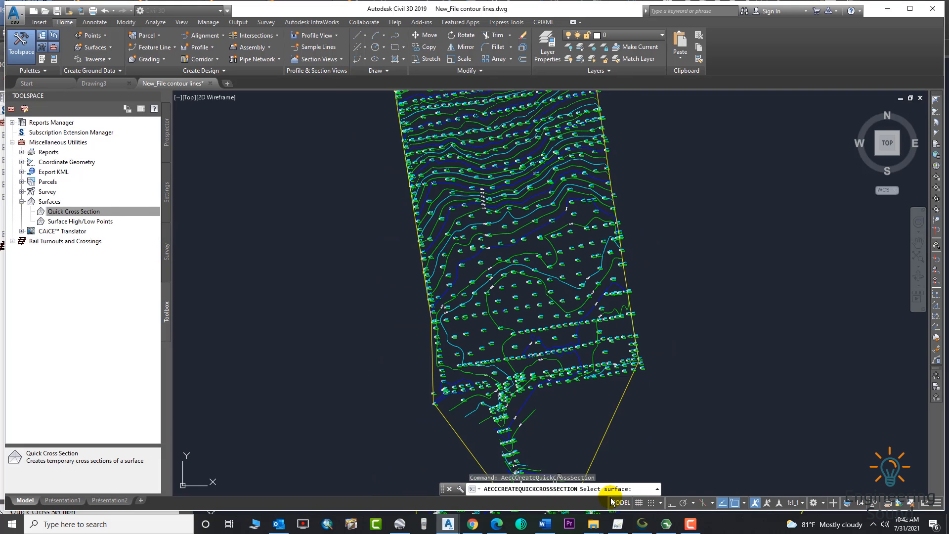
pyautogui.moveTo(285, 234)
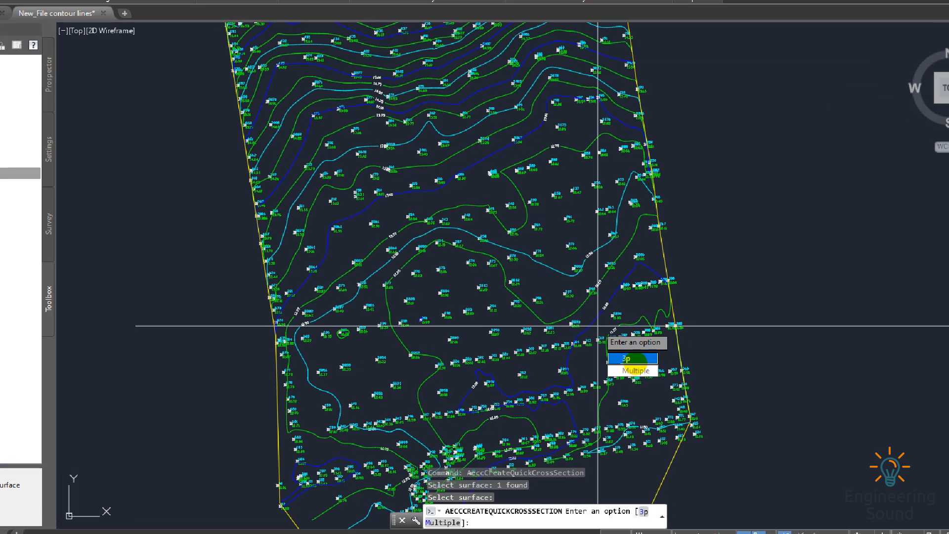
pyautogui.moveTo(635, 369)
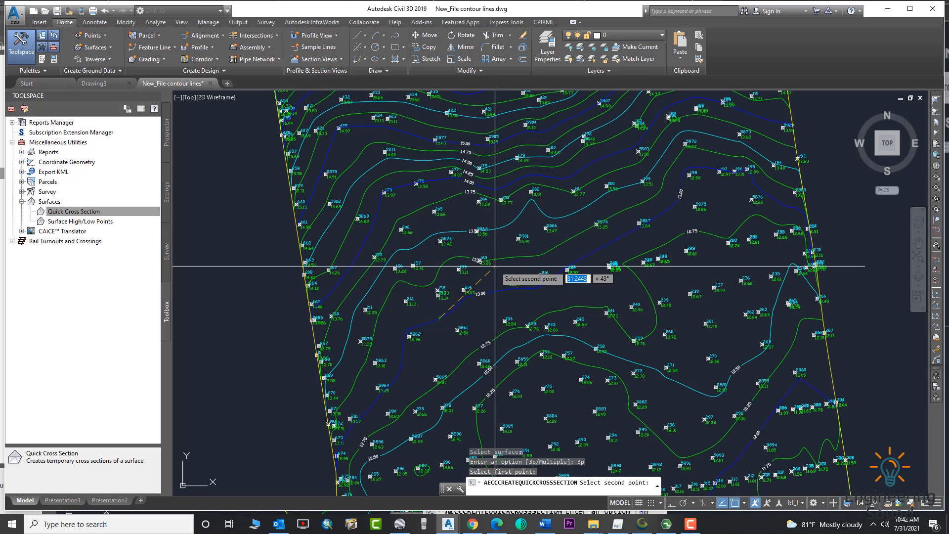
# Set the second point and direction point of the three-point section line across OGL
pyautogui.click(499, 260)
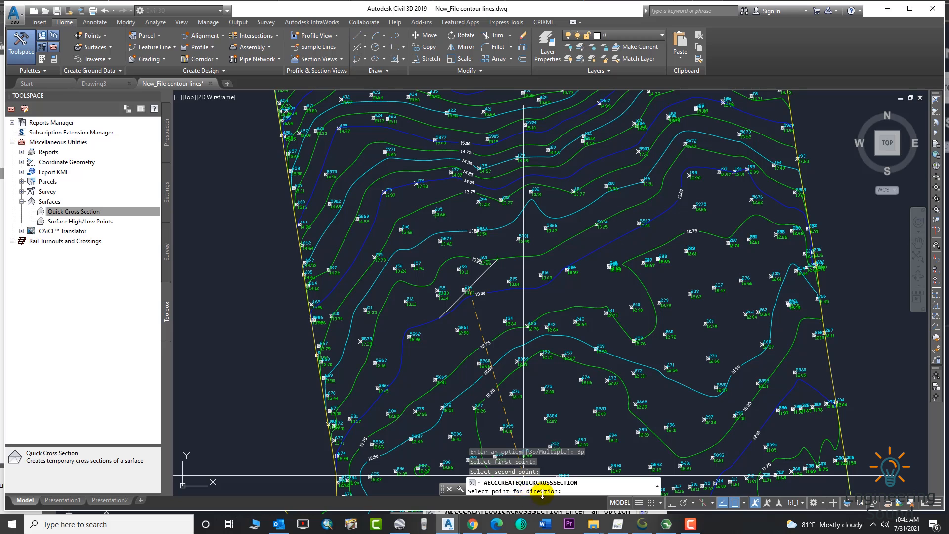
pyautogui.click(445, 209)
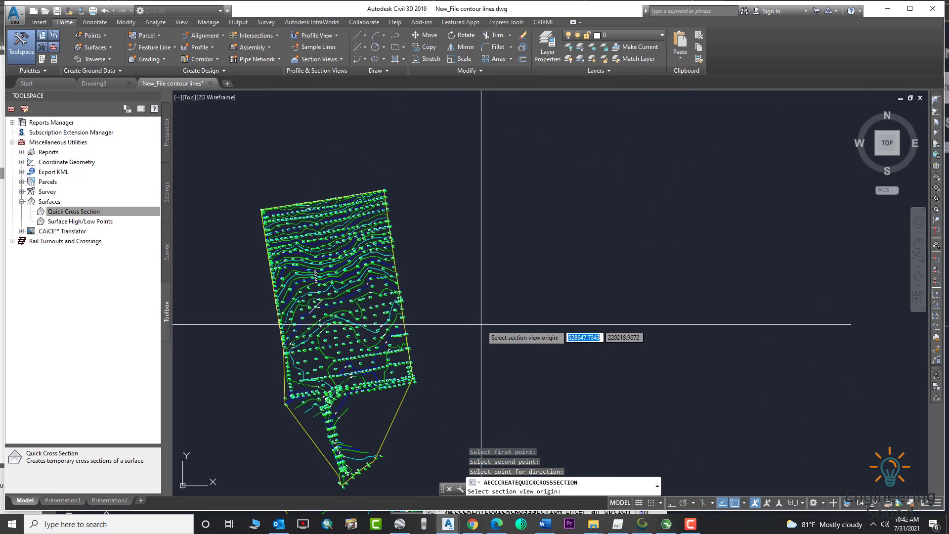
# Place the section view origin and accept the Standard section view styles
pyautogui.click(466, 318)
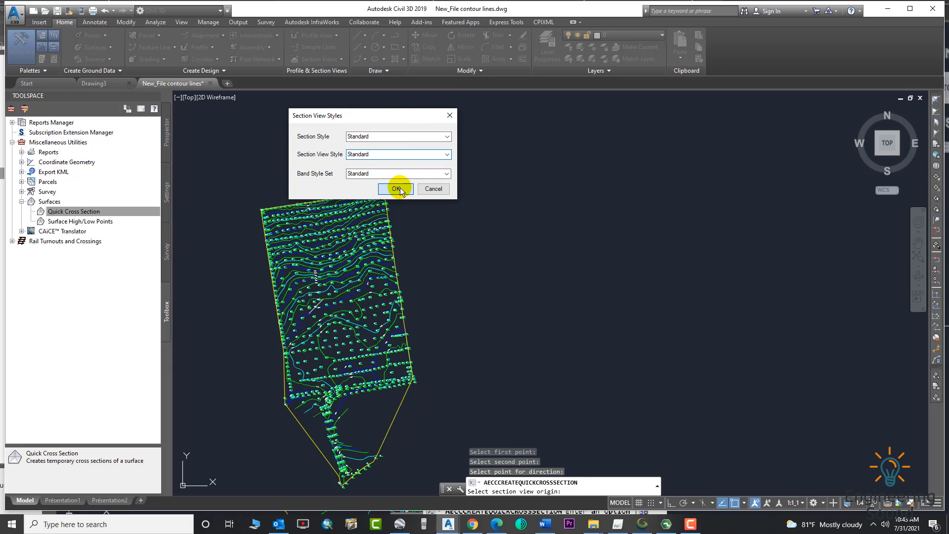
pyautogui.click(396, 189)
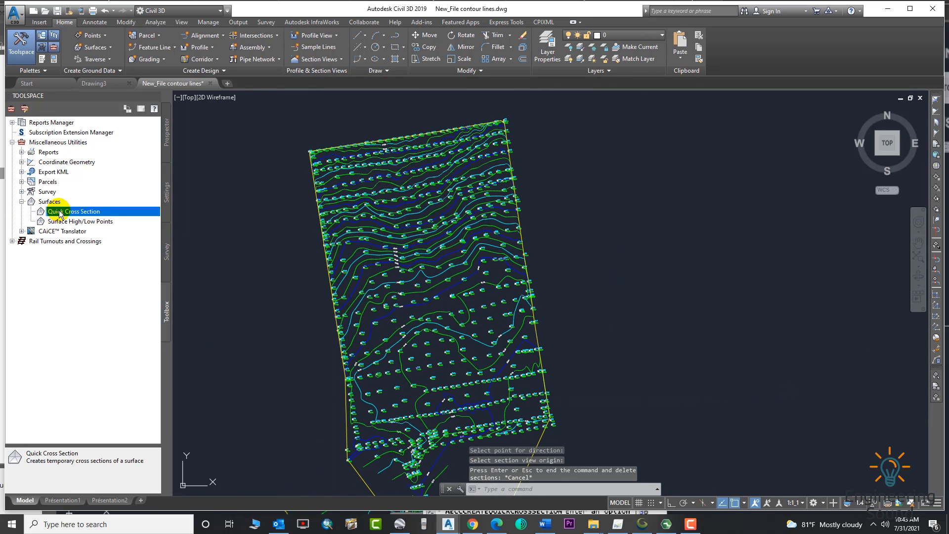
# Execute Quick Cross Section again, pick the contour surface, and relaunch the command
pyautogui.rightClick(74, 211)
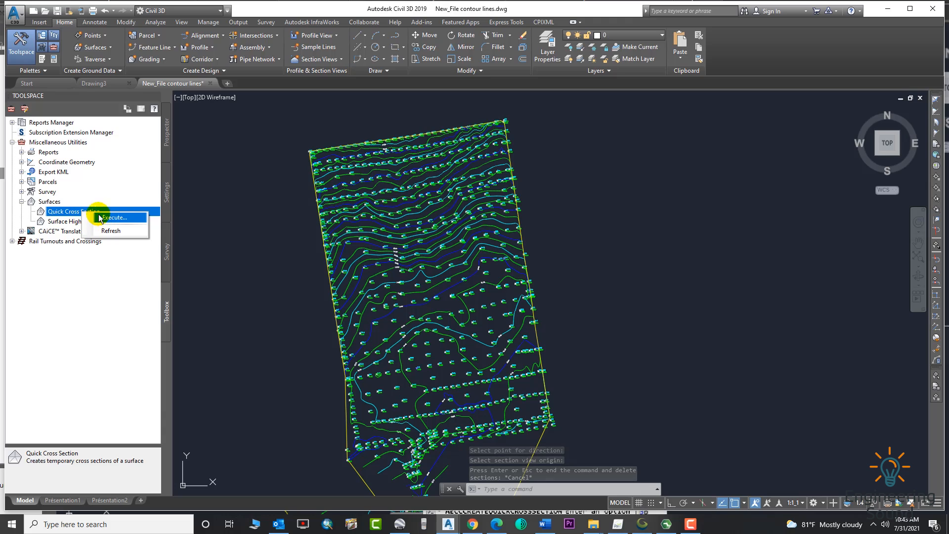
pyautogui.click(114, 218)
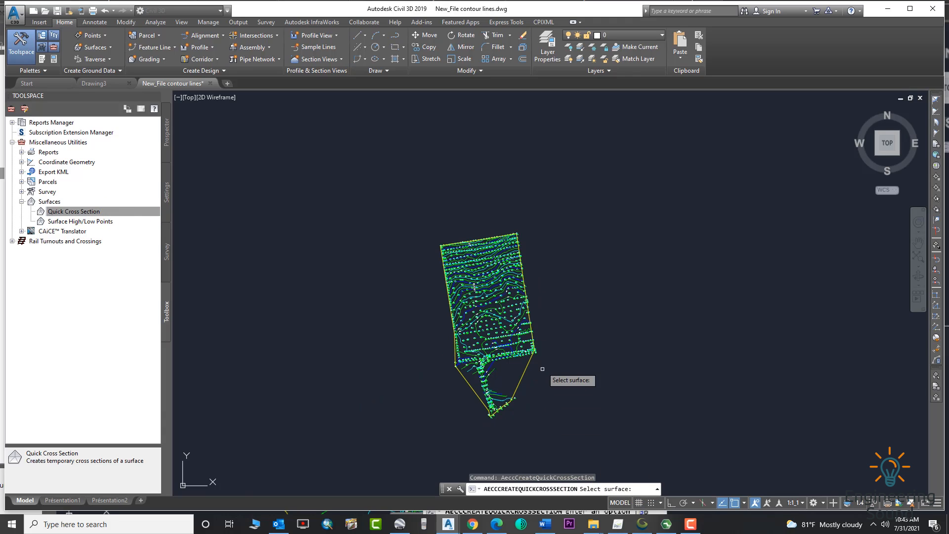
pyautogui.click(490, 302)
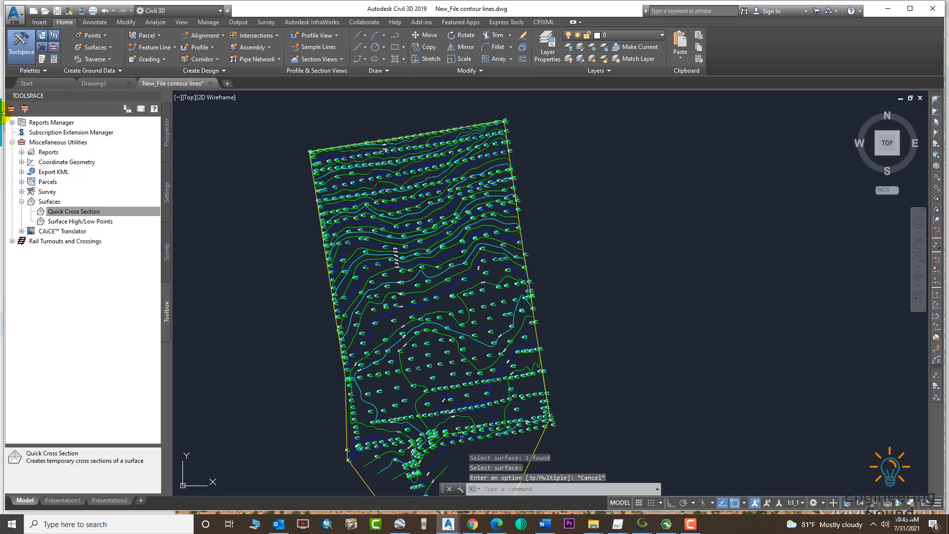
pyautogui.click(73, 210)
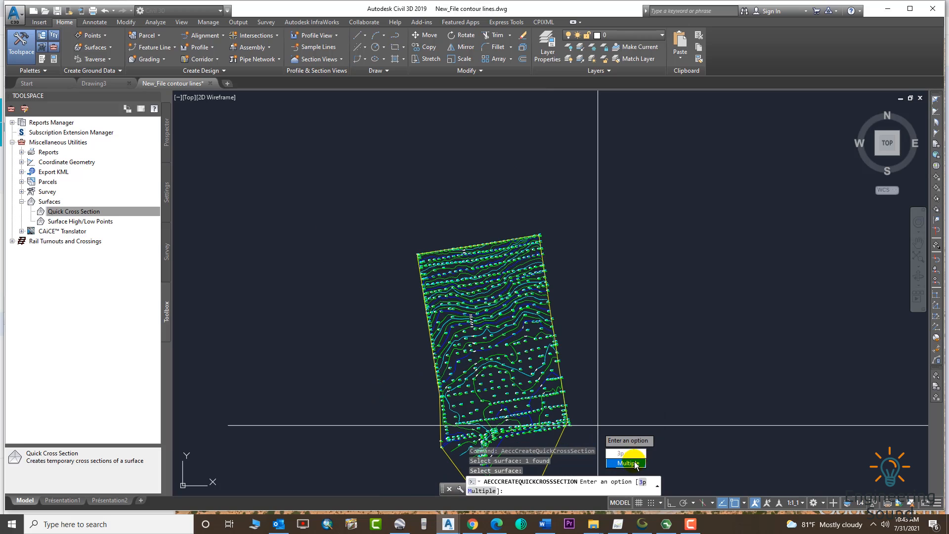
# Choose the Multiple option for the quick cross section
pyautogui.click(624, 463)
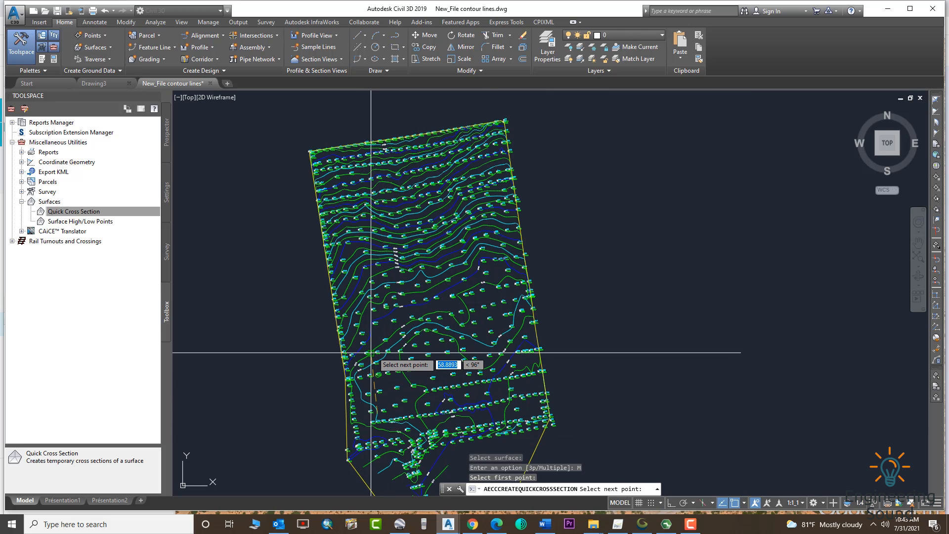
pyautogui.moveTo(417, 209)
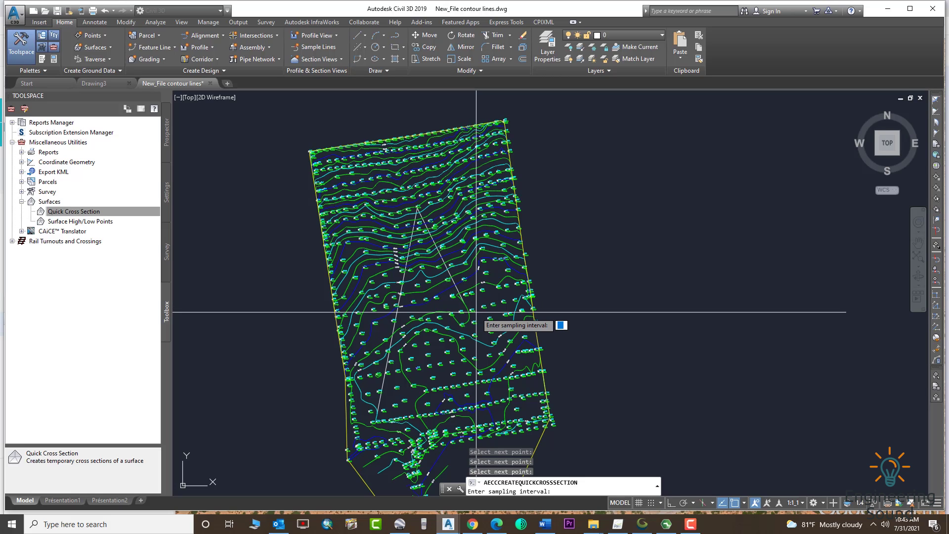
pyautogui.moveTo(504, 301)
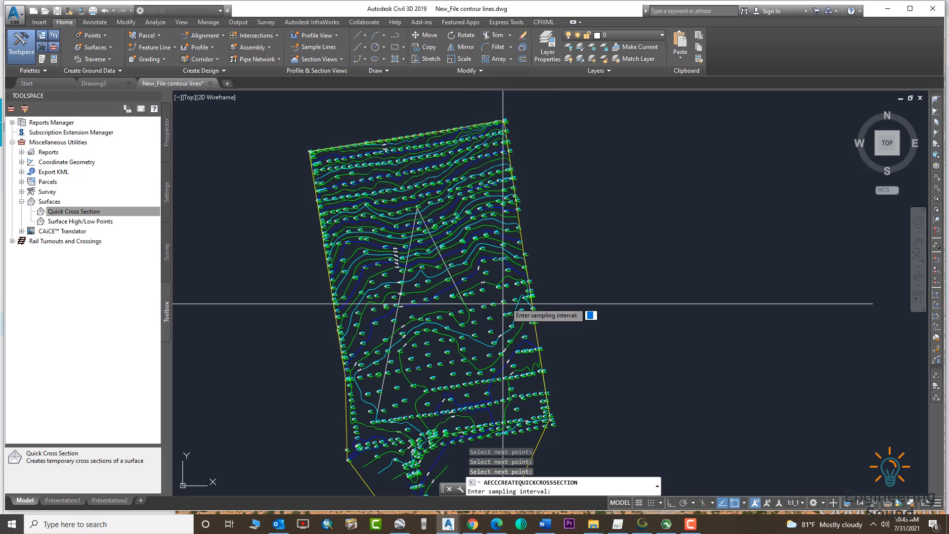
# Set the sampling interval to 10 and the left and right swath widths to 10
pyautogui.write('10')
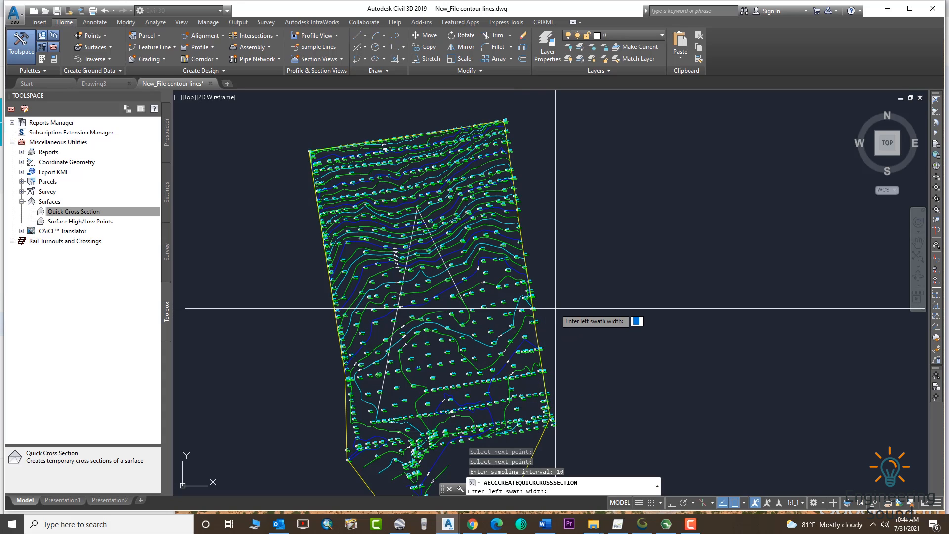
pyautogui.write('1')
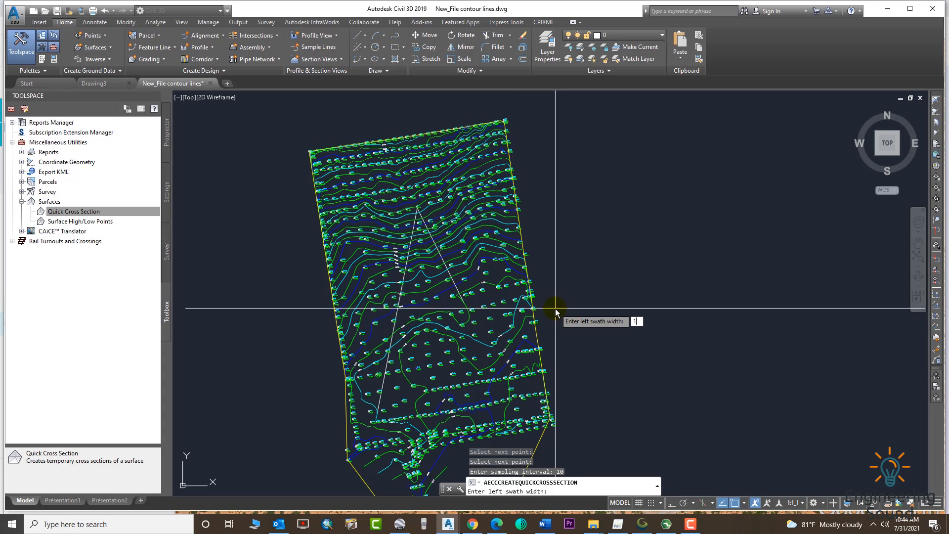
pyautogui.press('Return')
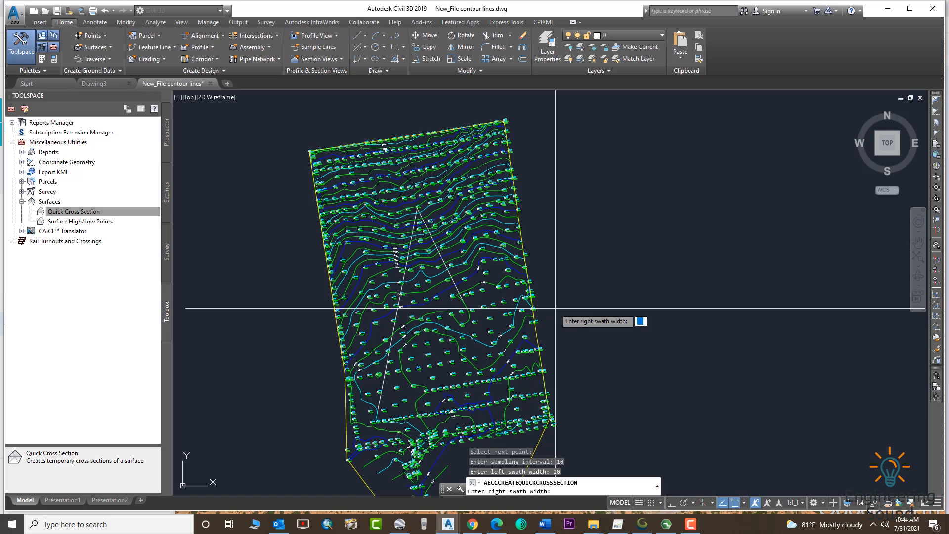
pyautogui.write('1')
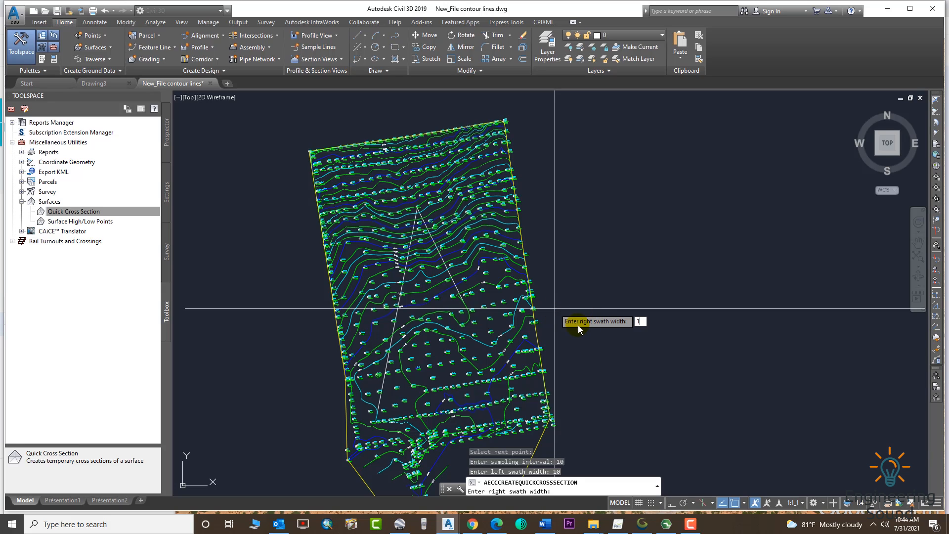
pyautogui.press('Return')
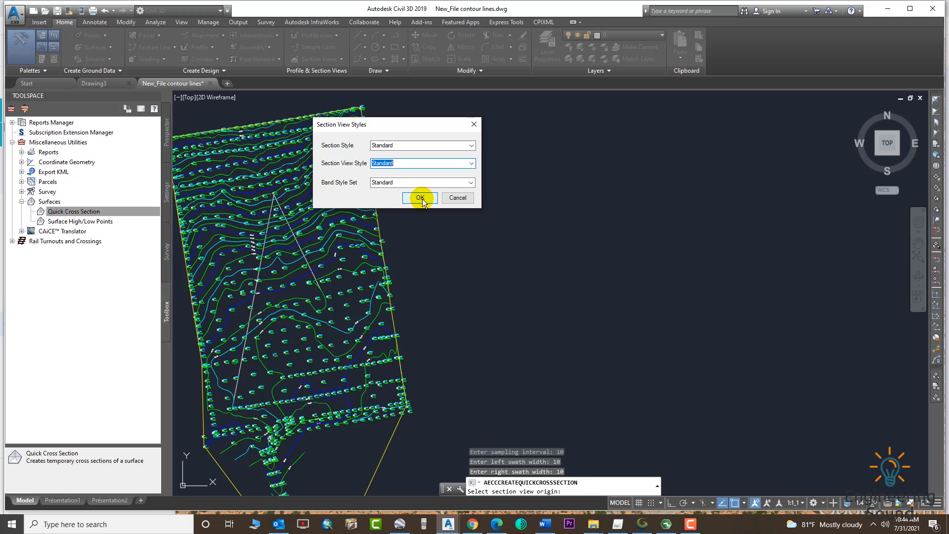
# Accept the standard section view styles to create the row of quick cross section views
pyautogui.click(419, 198)
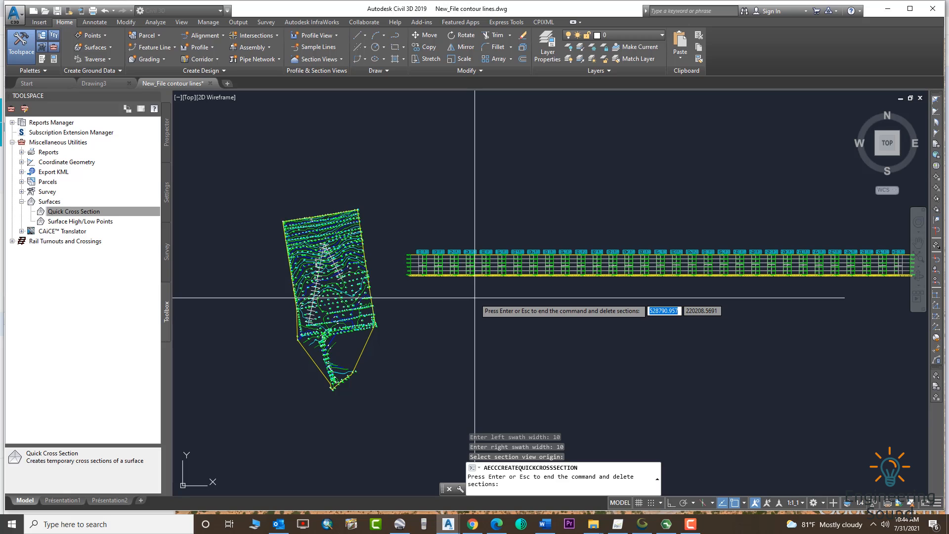
pyautogui.moveTo(474, 297)
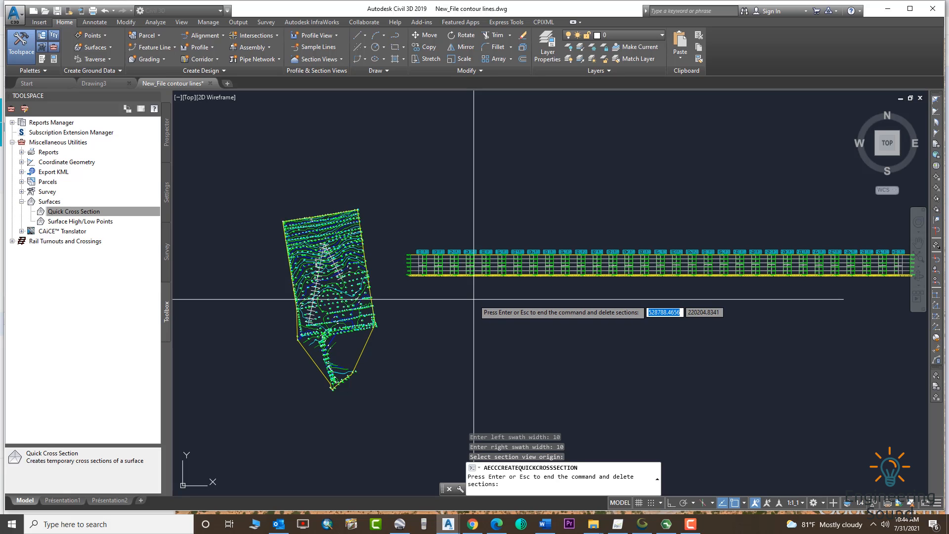